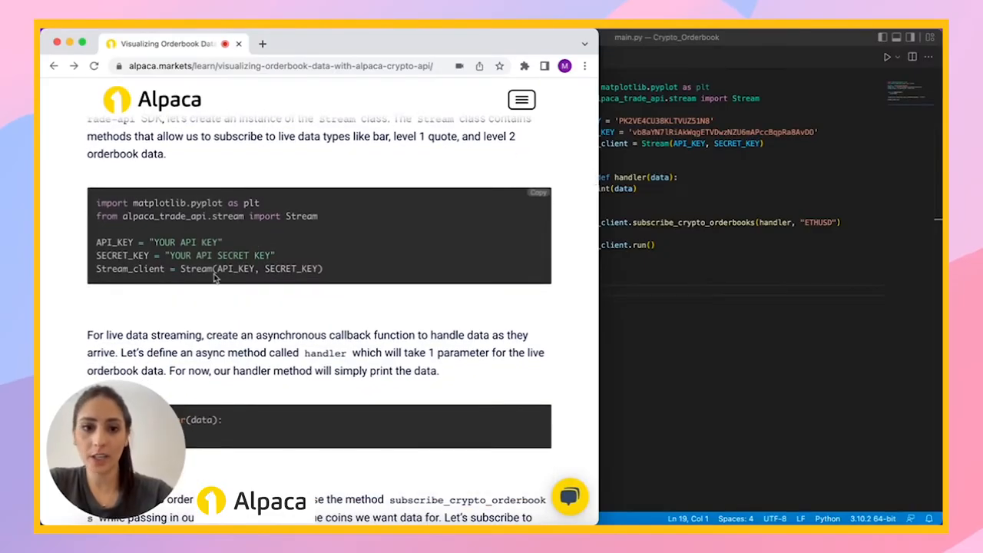
Run the streaming script and review the handler's ask filtering, cumulative sizes, savefig and 1000-image stop.
scroll("down", 3)
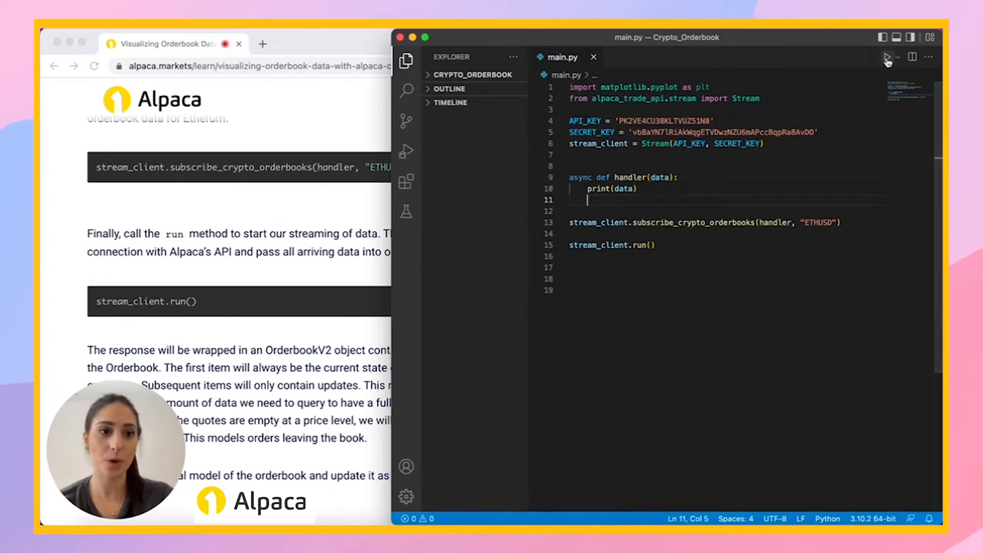
left_click(885, 56)
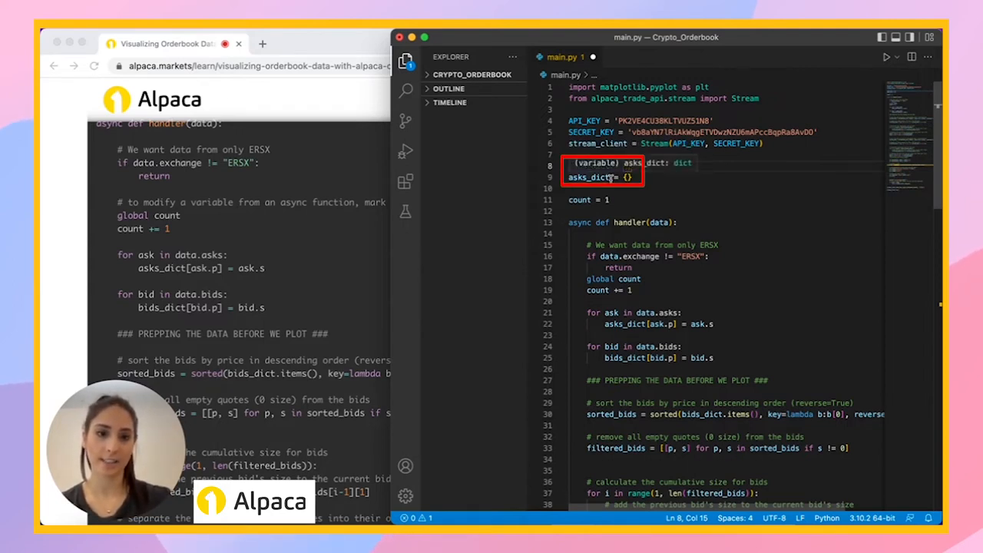
scroll("down", 3)
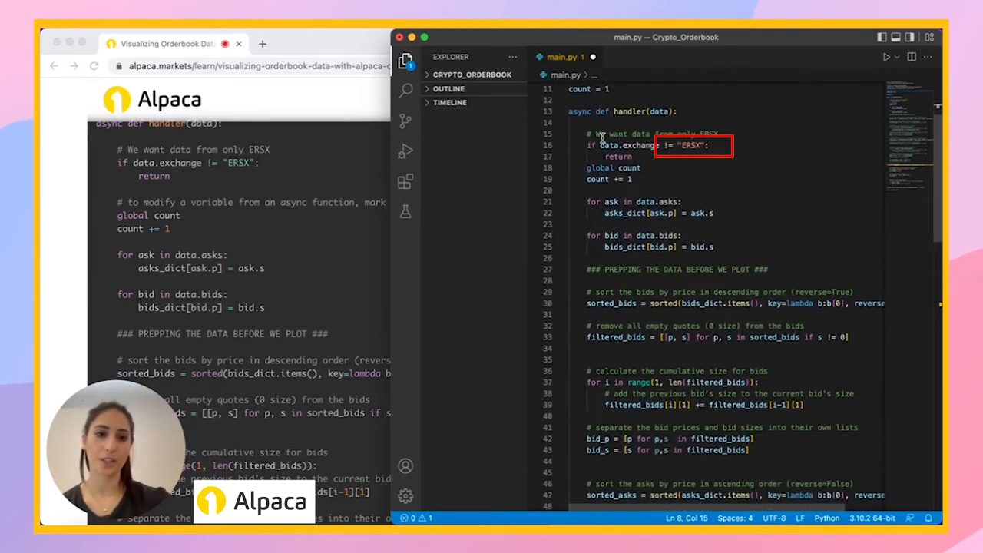
scroll("down", 3)
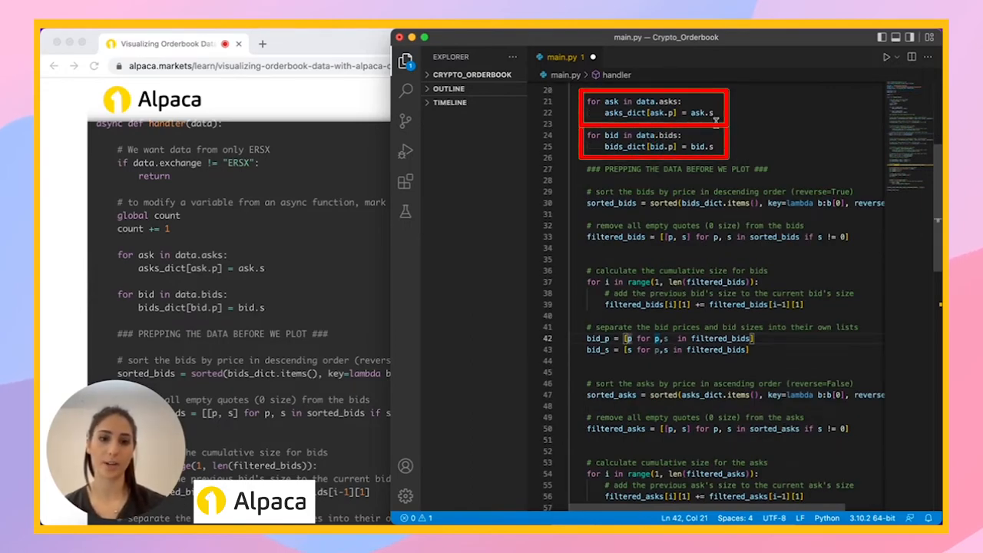
scroll("down", 3)
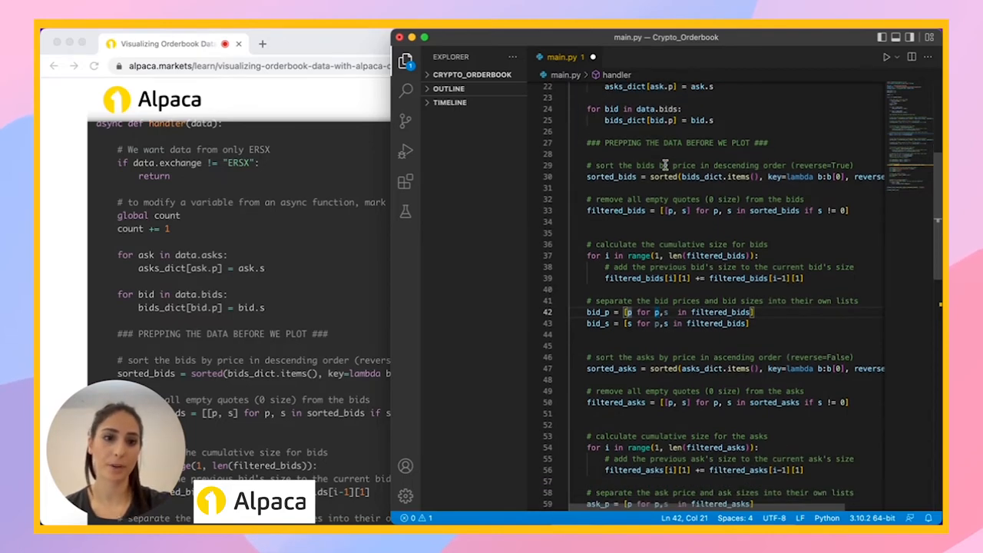
scroll("down", 3)
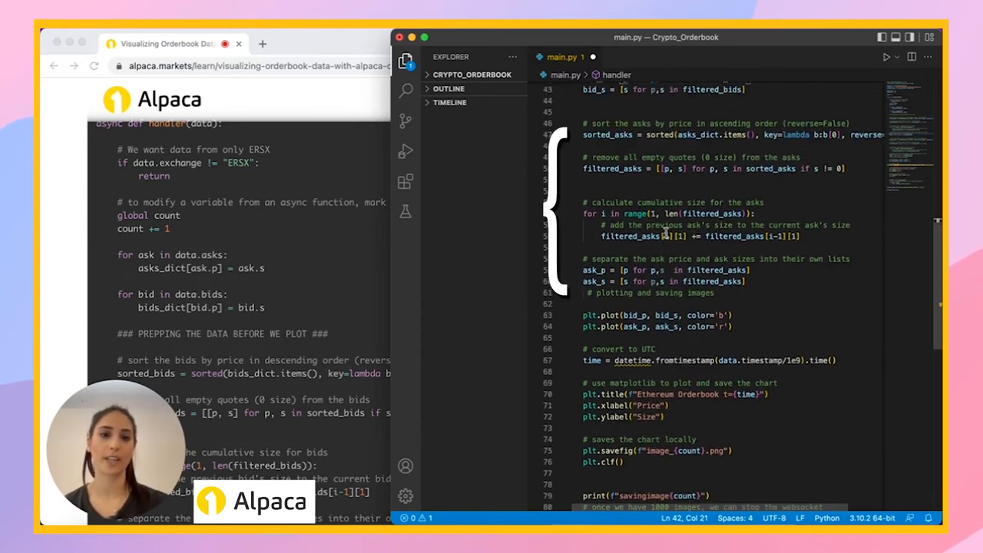
scroll("down", 3)
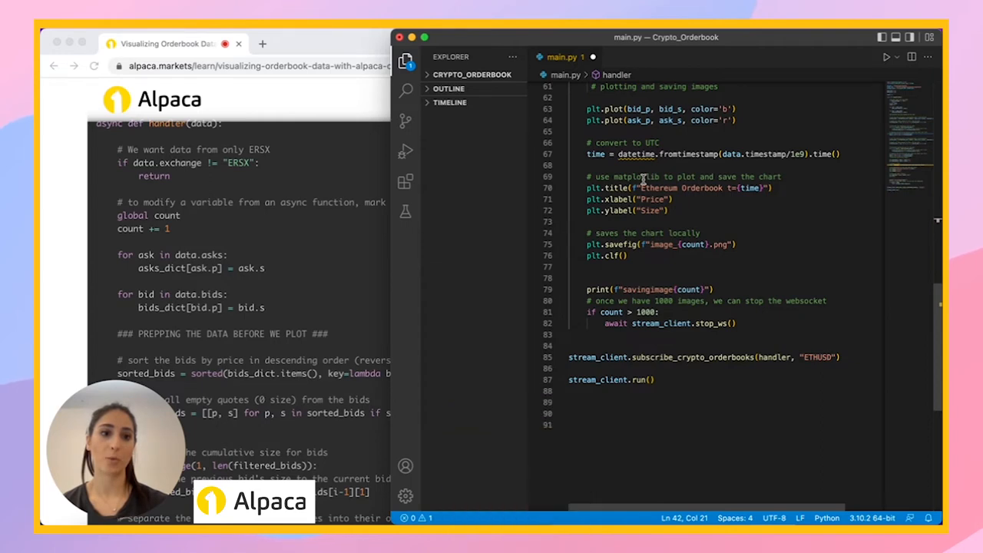
mouse_move(618, 187)
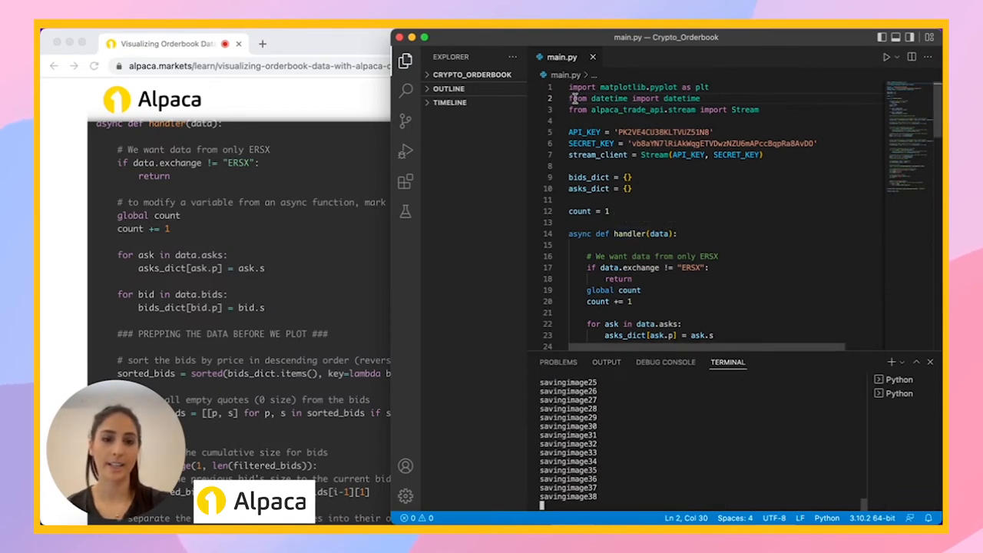
Run main.py so it saves orderbook chart images until the count reaches 1000.
left_click(653, 99)
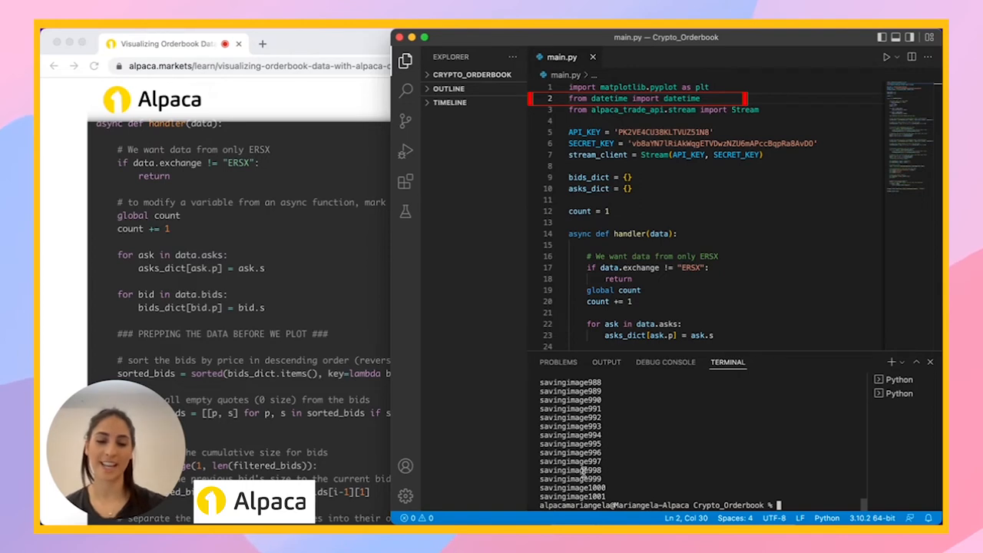
mouse_move(331, 201)
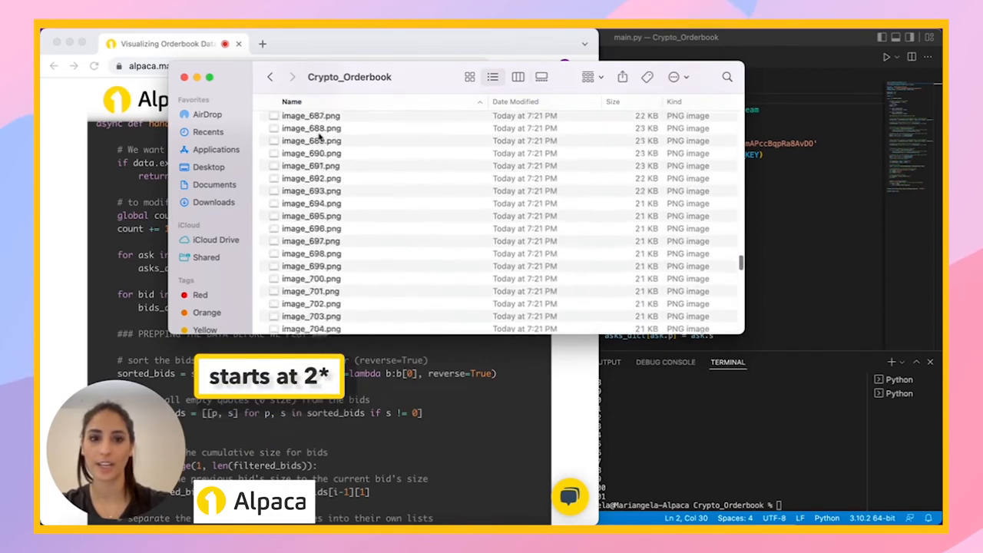
Scroll to the ezgif link and switch to the Animated GIF Maker page in Chrome.
scroll("down", 3)
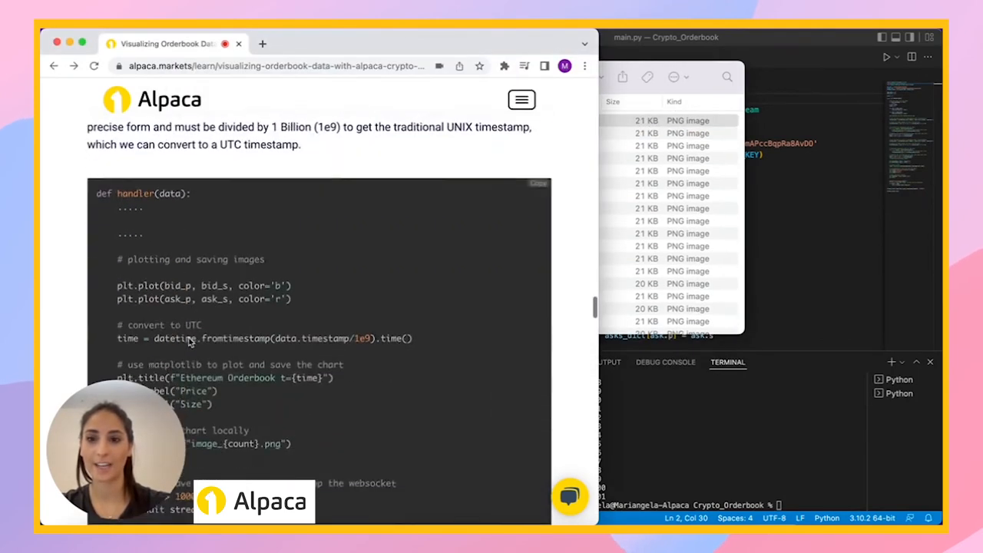
scroll("down", 3)
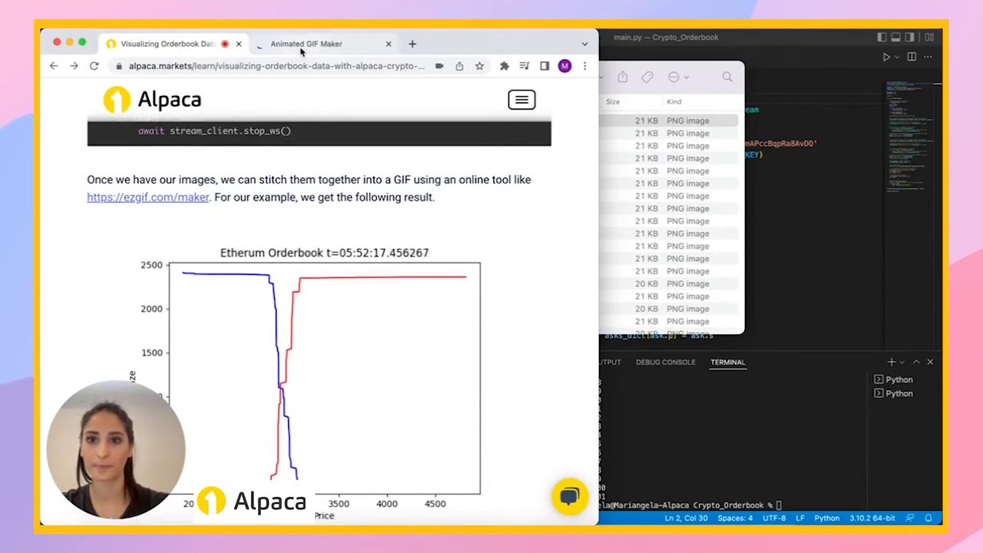
left_click(307, 43)
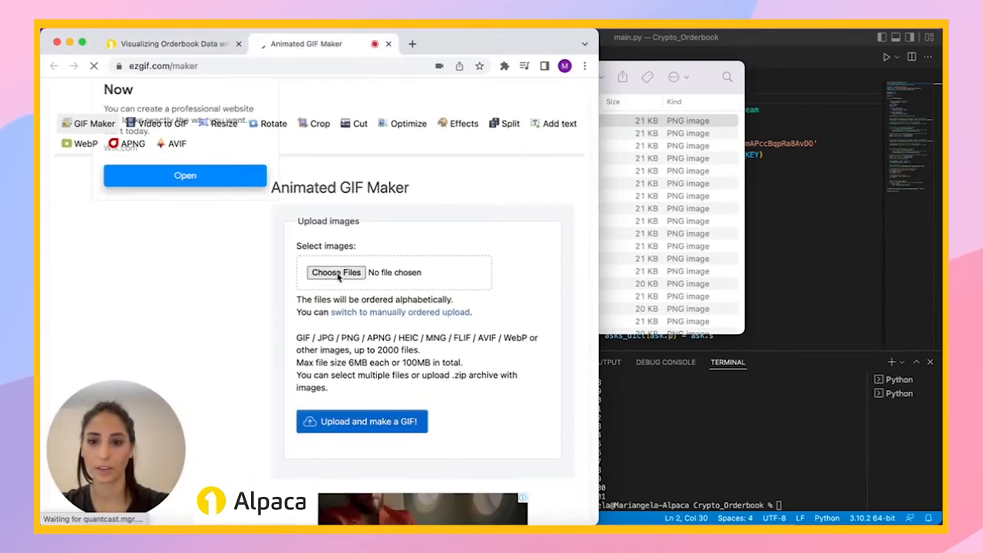
Upload all 1000 chart PNGs to ezgif and build the Ethereum orderbook animated GIF.
left_click(335, 273)
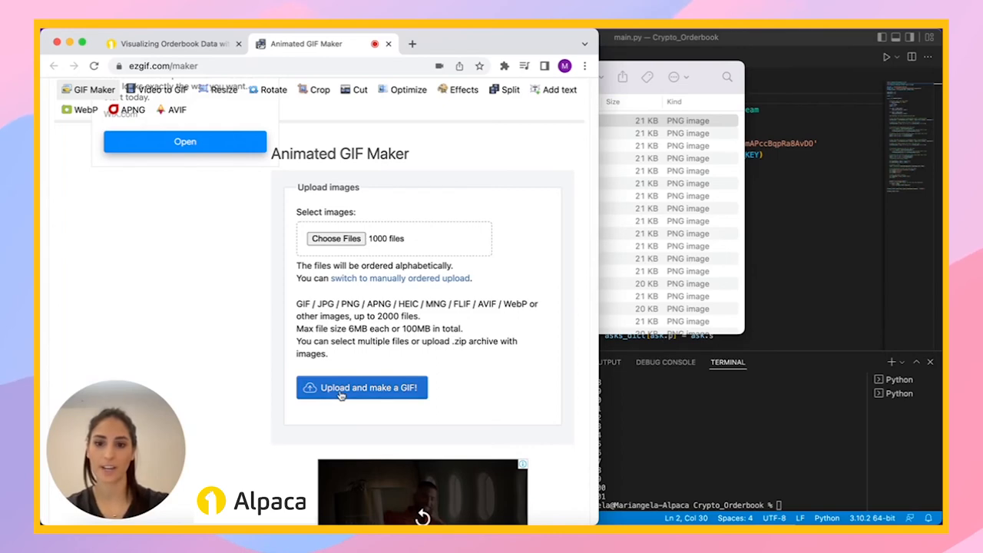
left_click(361, 387)
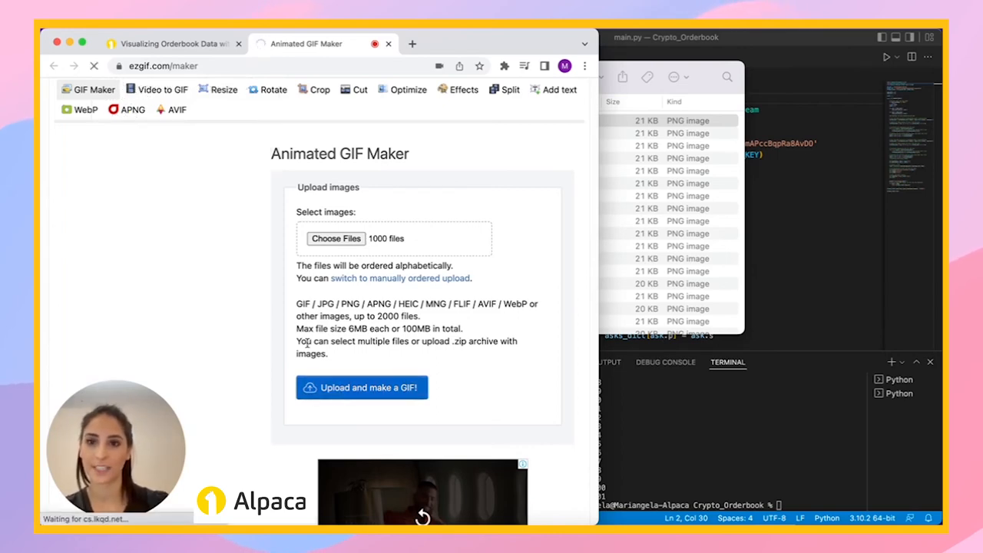
left_click(363, 387)
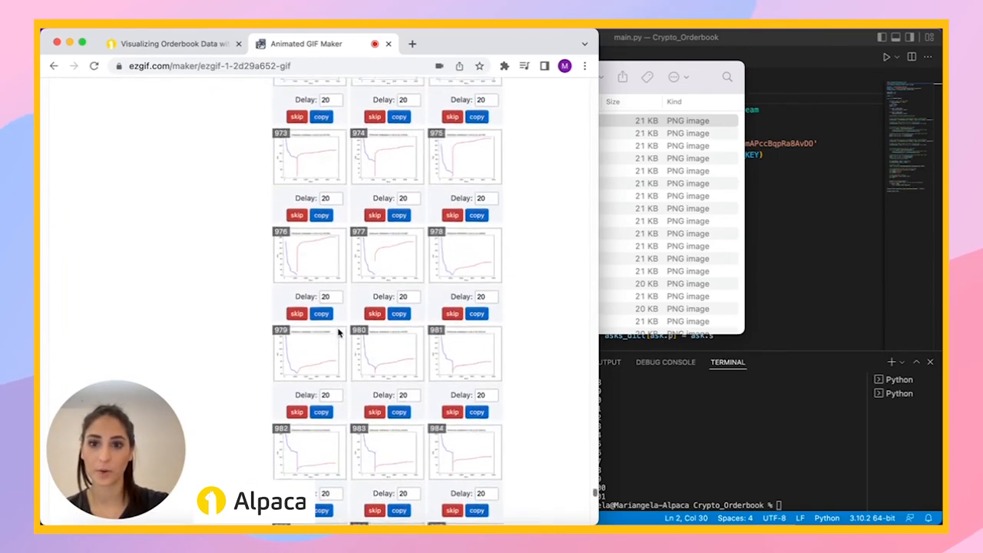
scroll("down", 3)
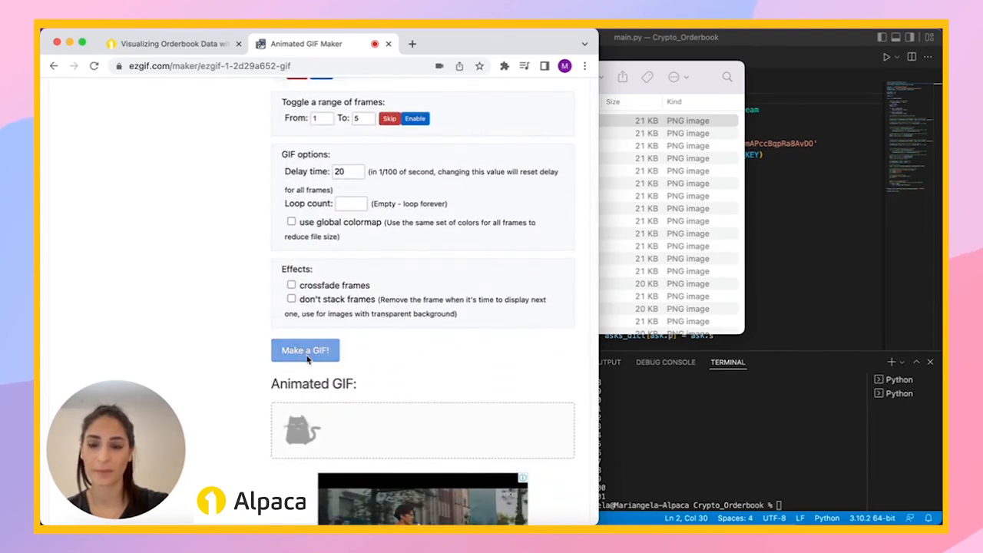
left_click(304, 351)
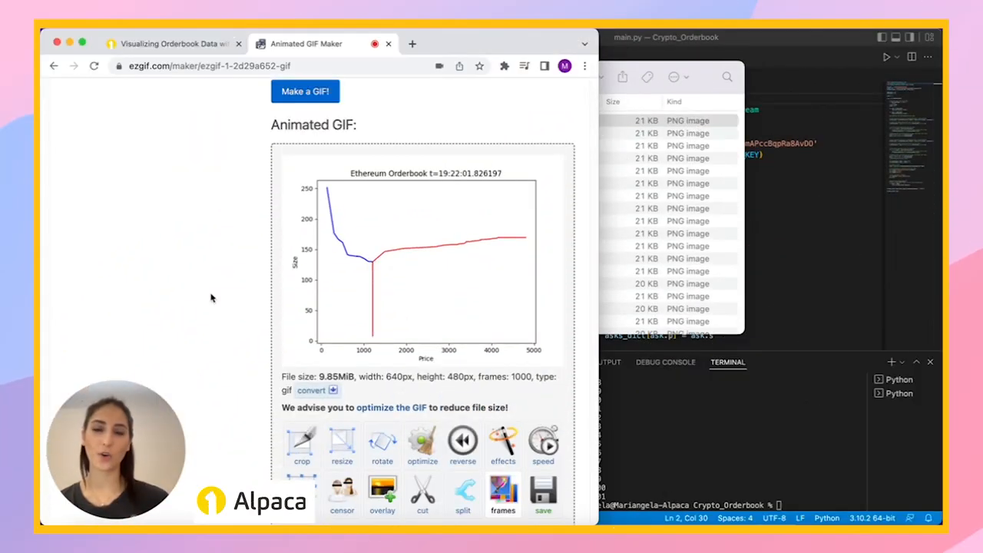